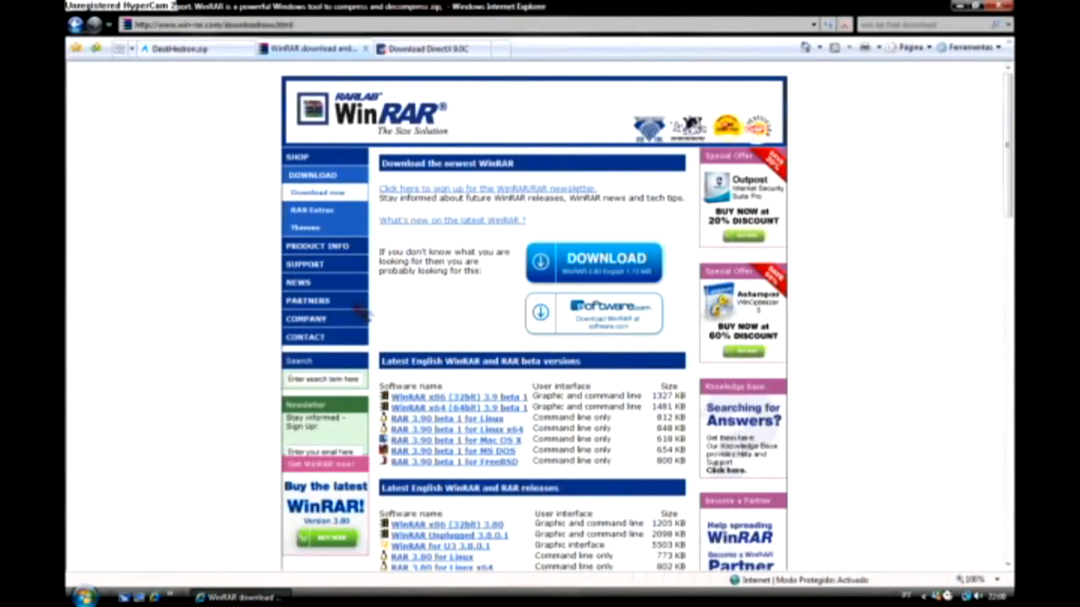
mouse_move(338, 334)
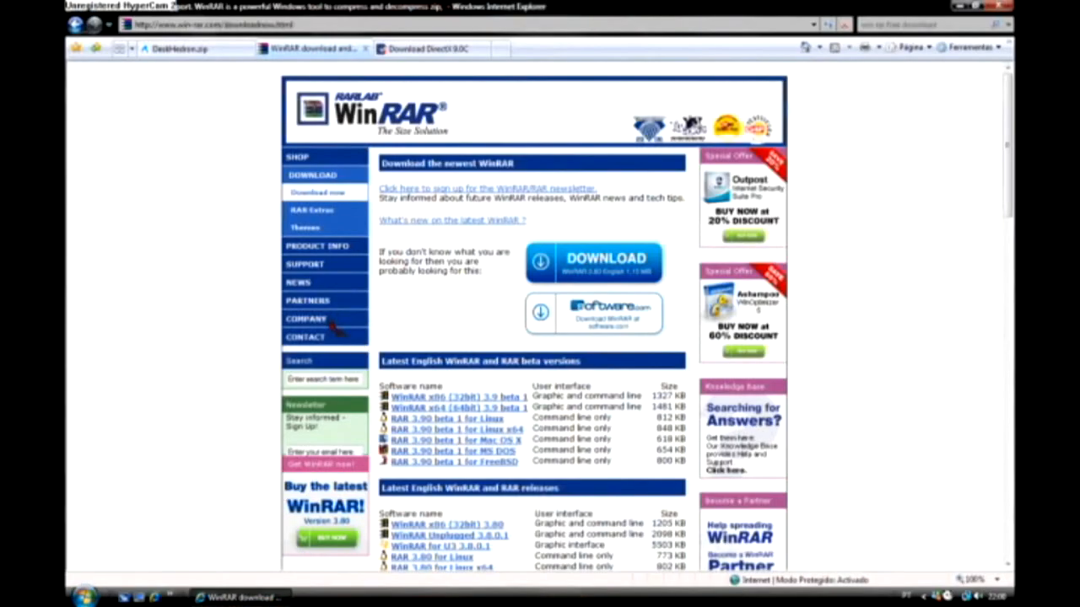
mouse_move(346, 287)
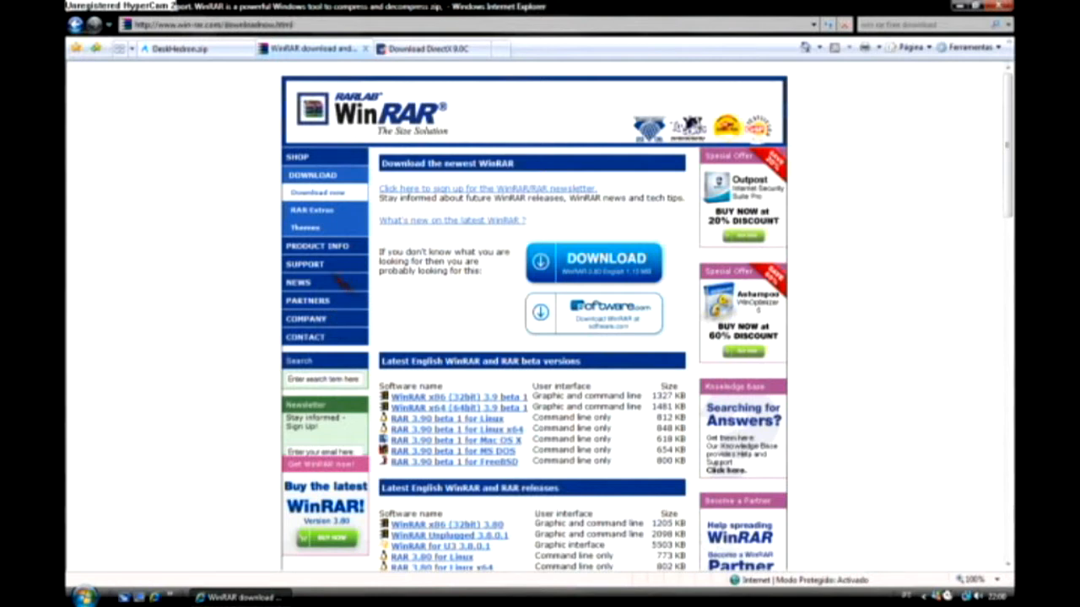
mouse_move(228, 270)
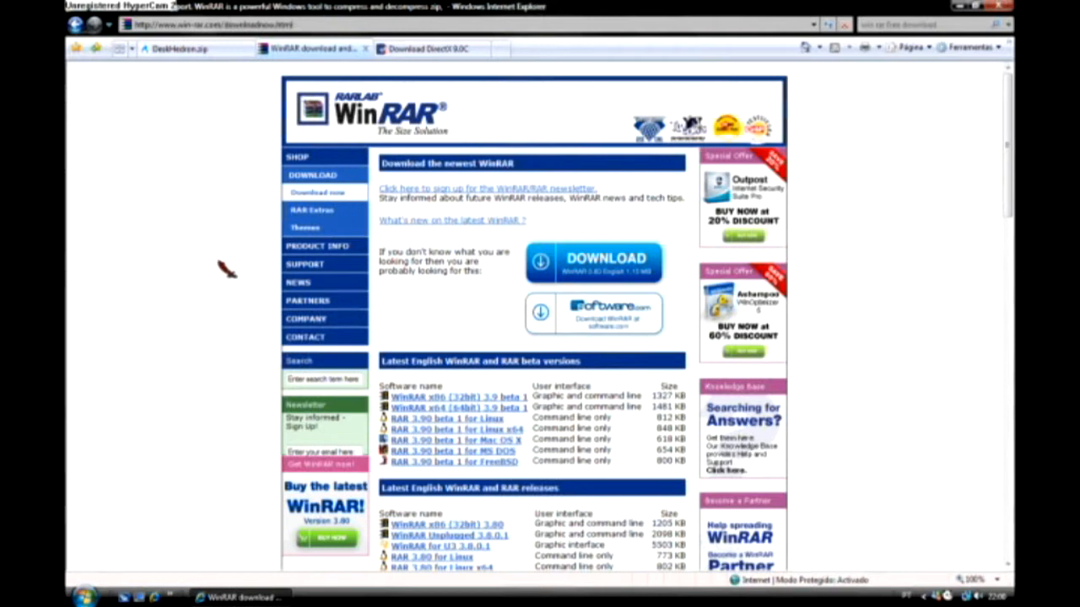
mouse_move(220, 271)
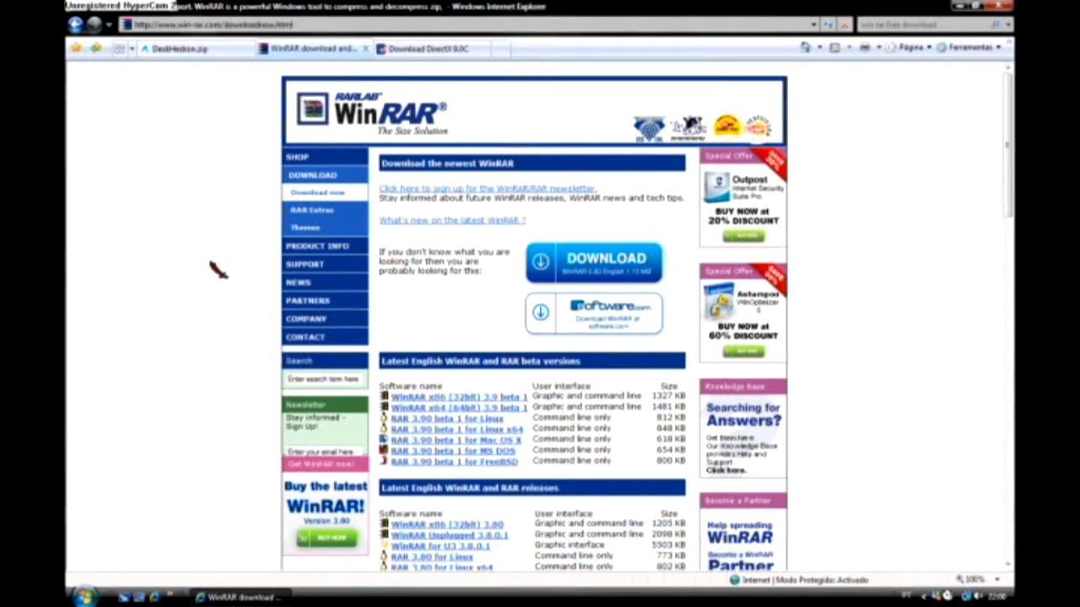
mouse_move(223, 269)
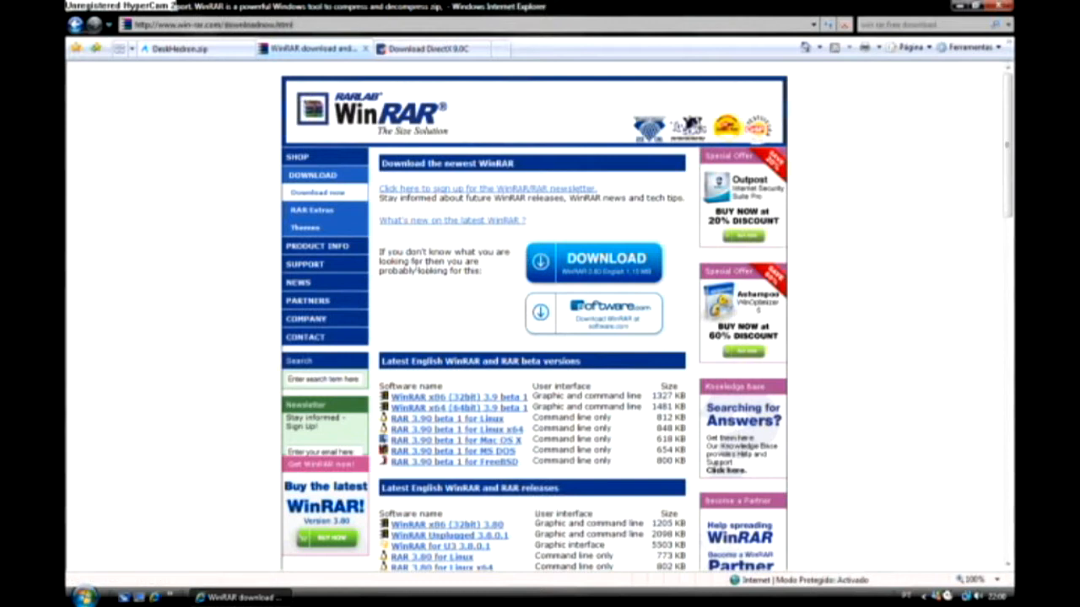
mouse_move(392, 138)
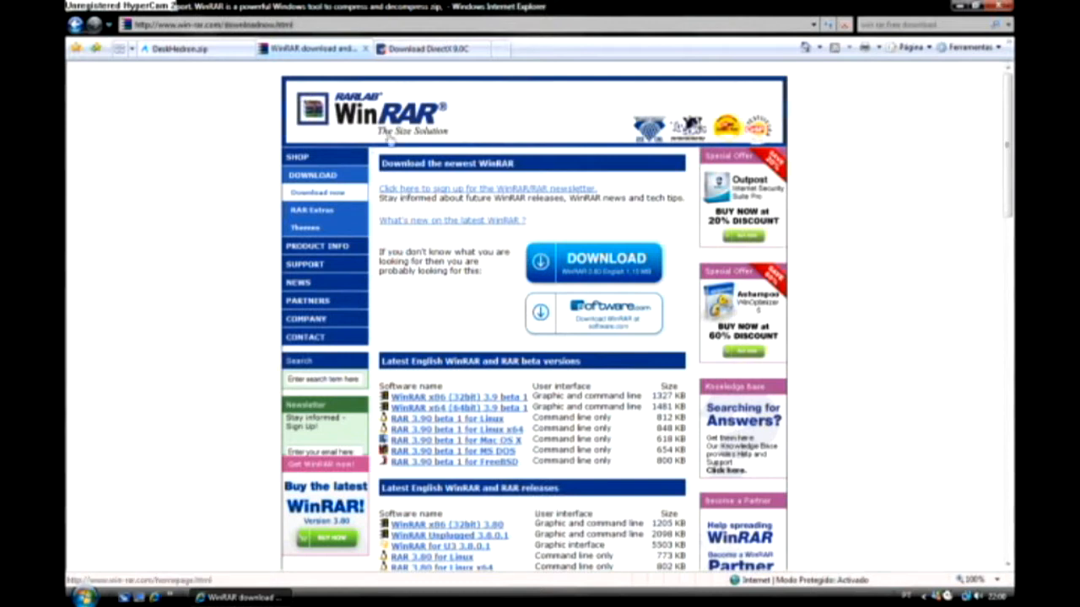
mouse_move(502, 250)
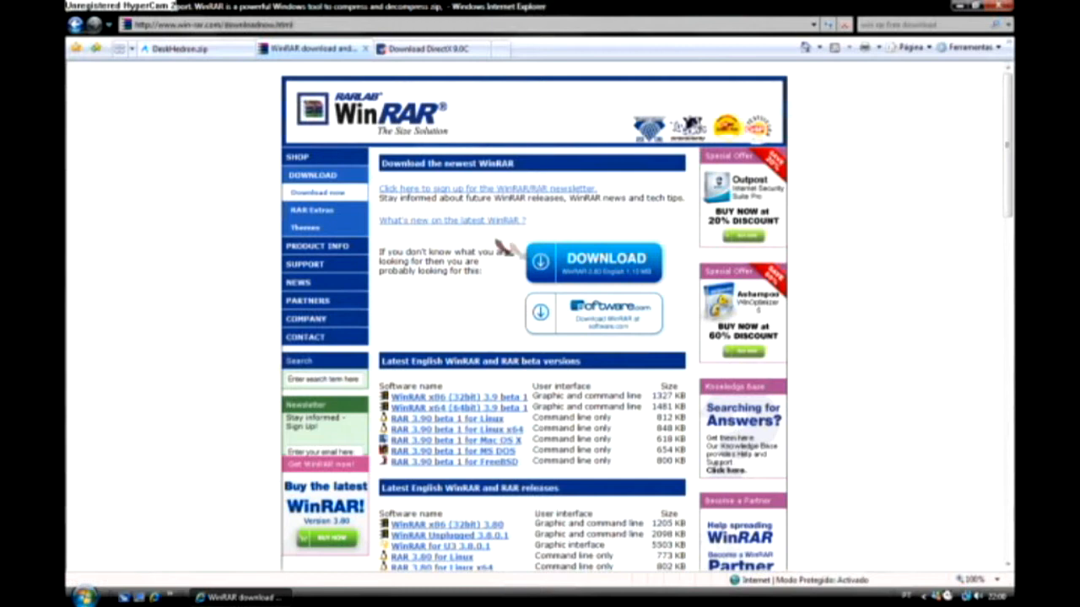
mouse_move(459, 253)
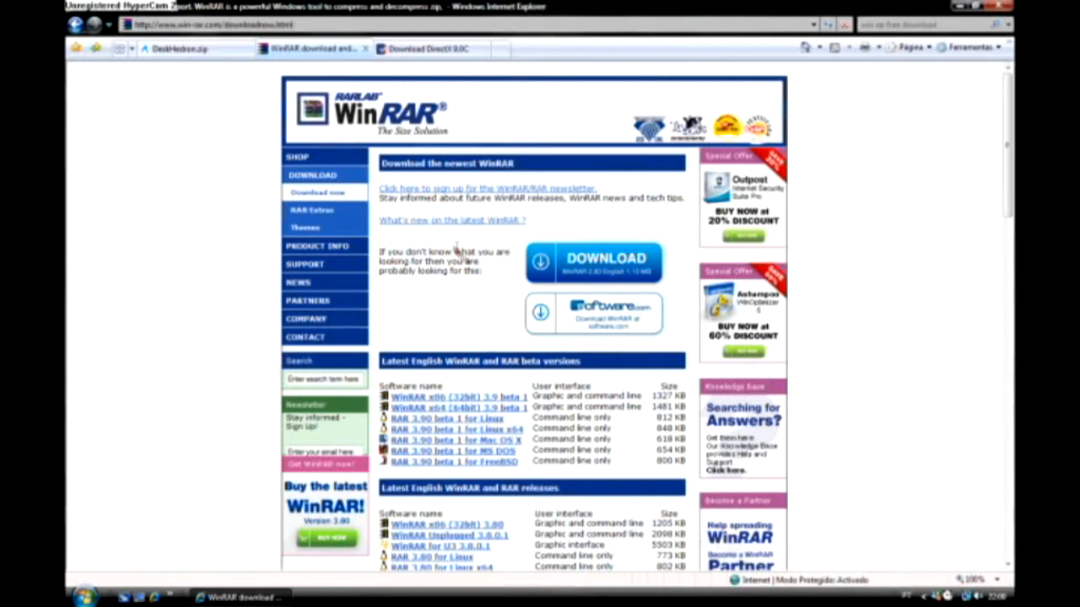
mouse_move(631, 279)
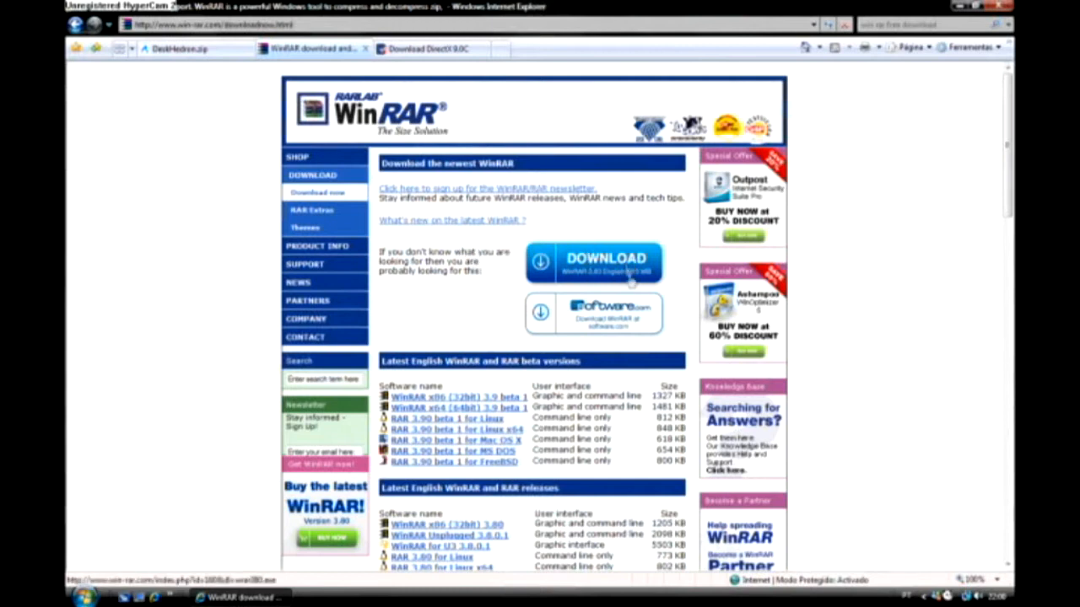
Start the WinRAR download from win-rar.com, reaching the installer's run-or-save prompt.
click(606, 262)
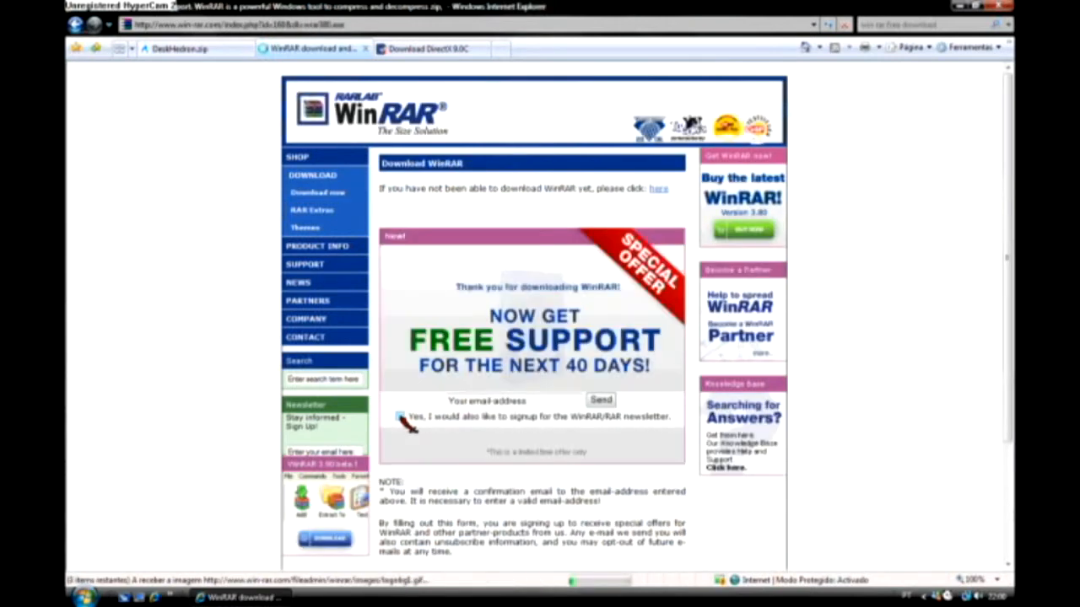
scroll(down, 3)
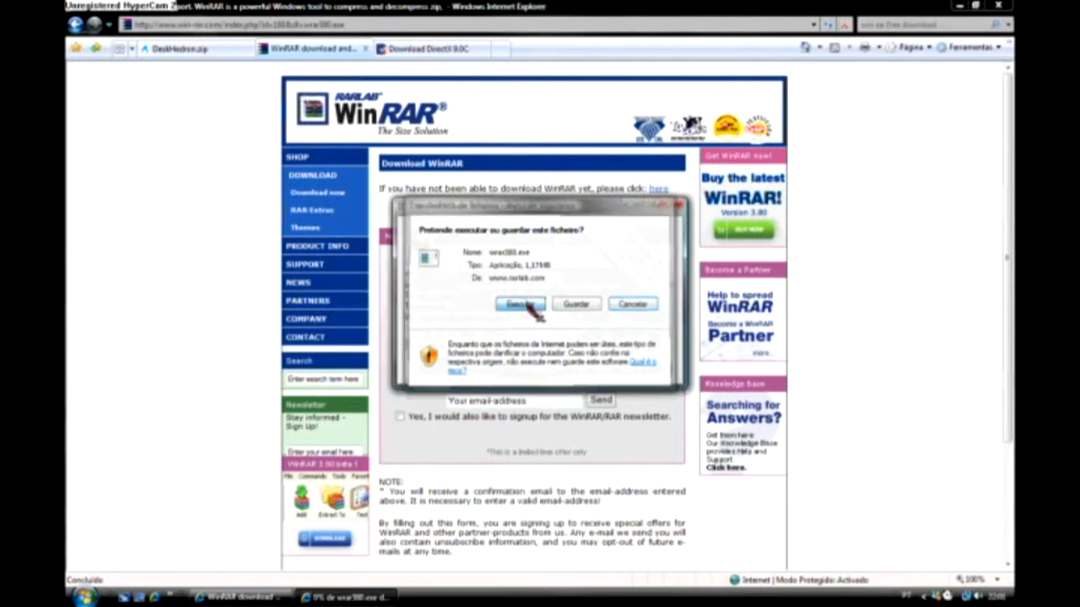
Run wrar380.exe, check its default destination folder, and cancel the setup without installing.
click(518, 303)
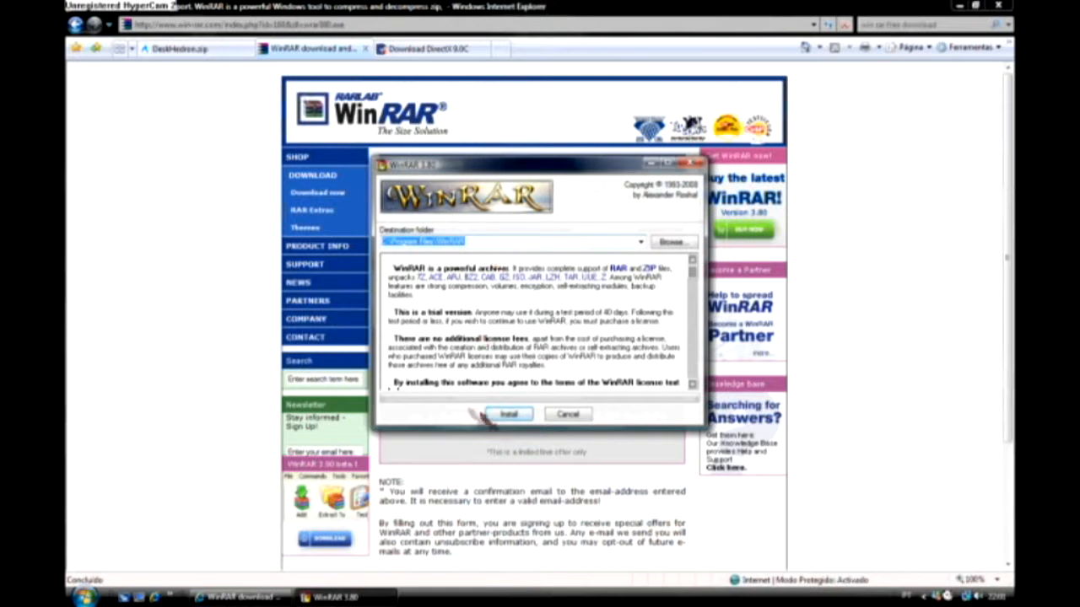
mouse_move(560, 415)
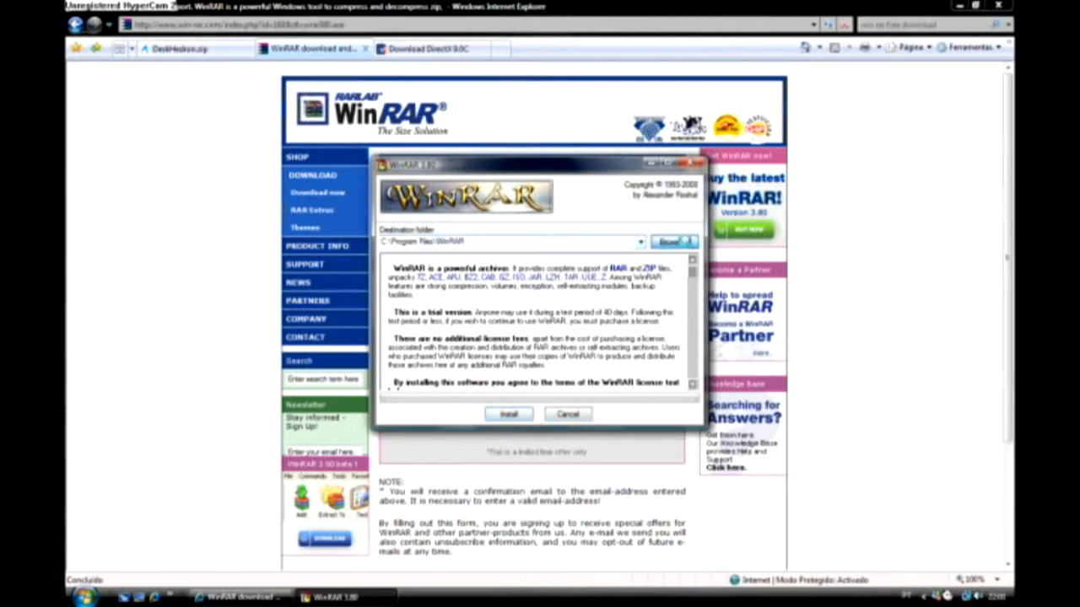
click(673, 241)
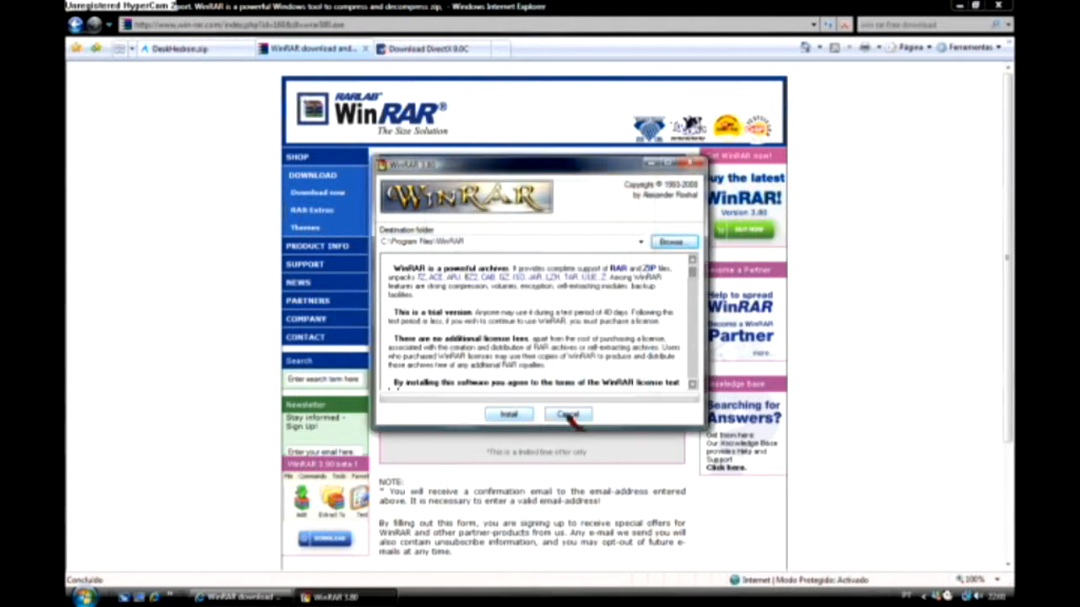
click(567, 415)
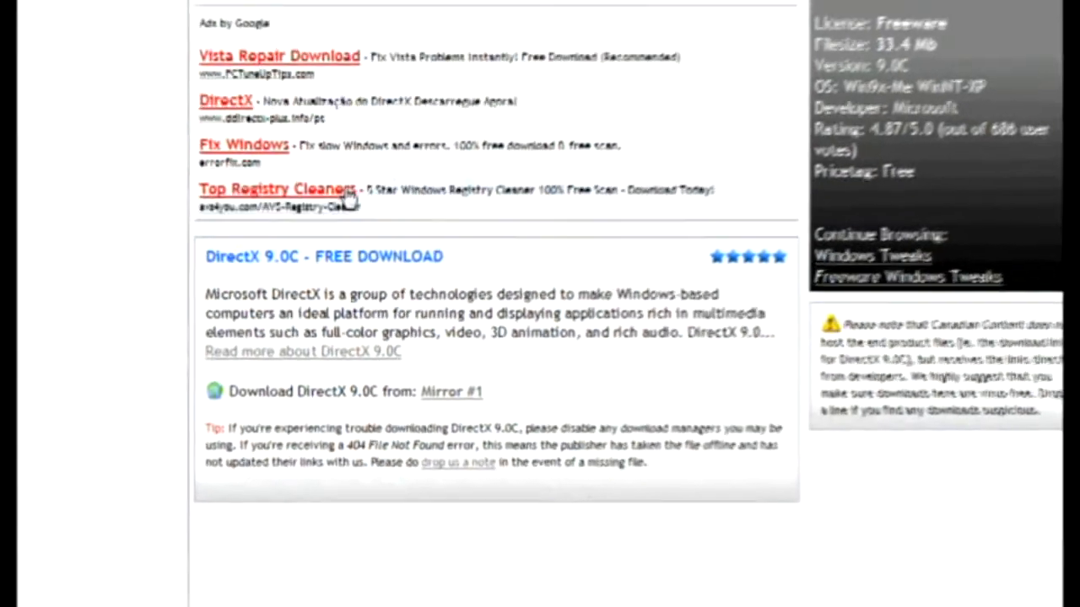
Download DirectX 9.0c from Mirror #1 on CanadianContent and answer its run-or-save prompt.
scroll(down, 3)
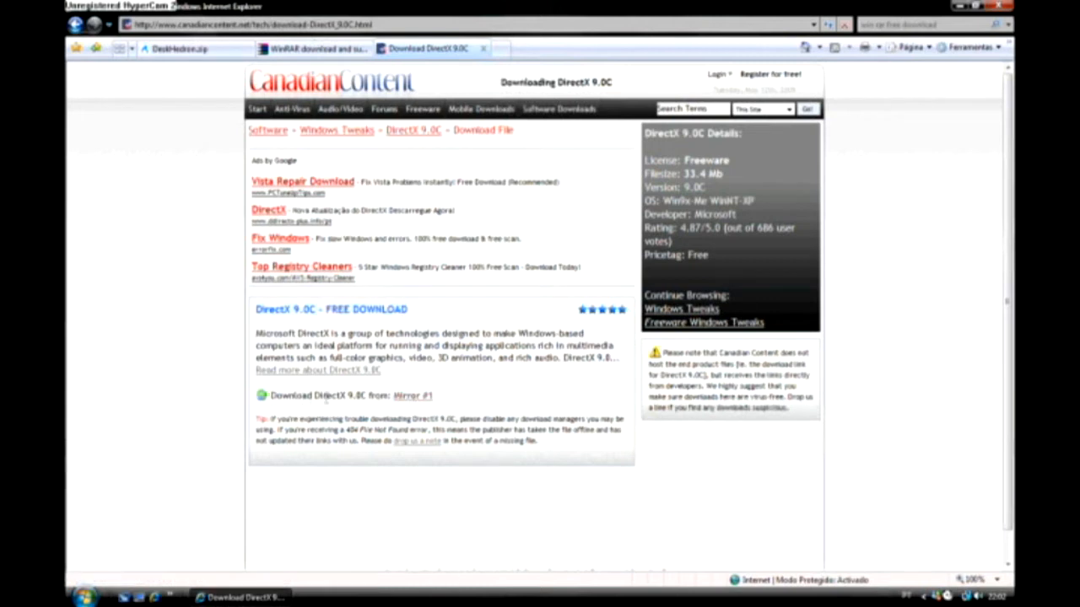
mouse_move(412, 395)
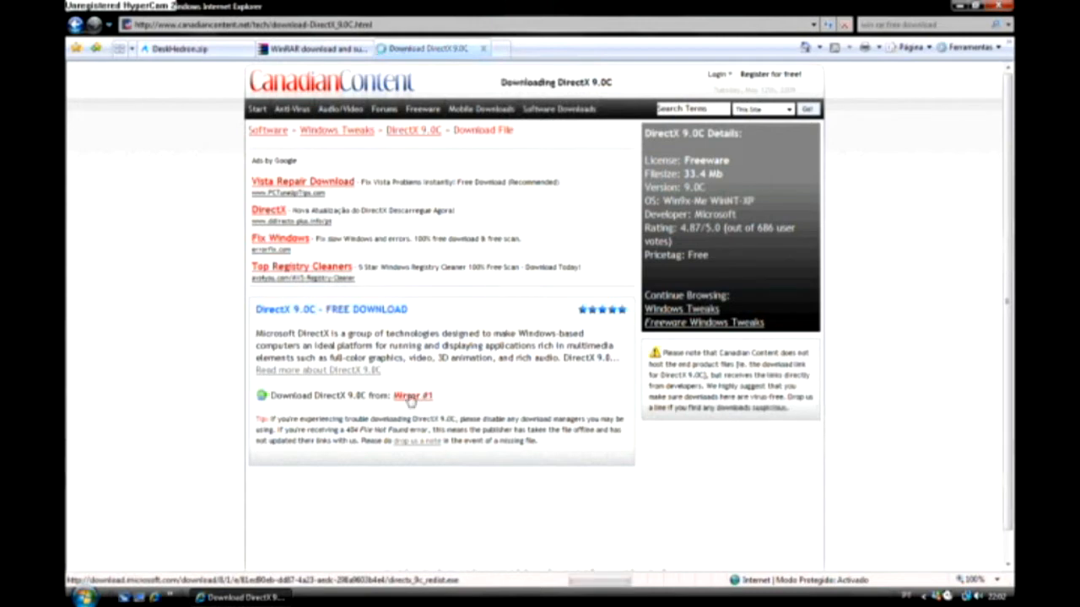
click(412, 395)
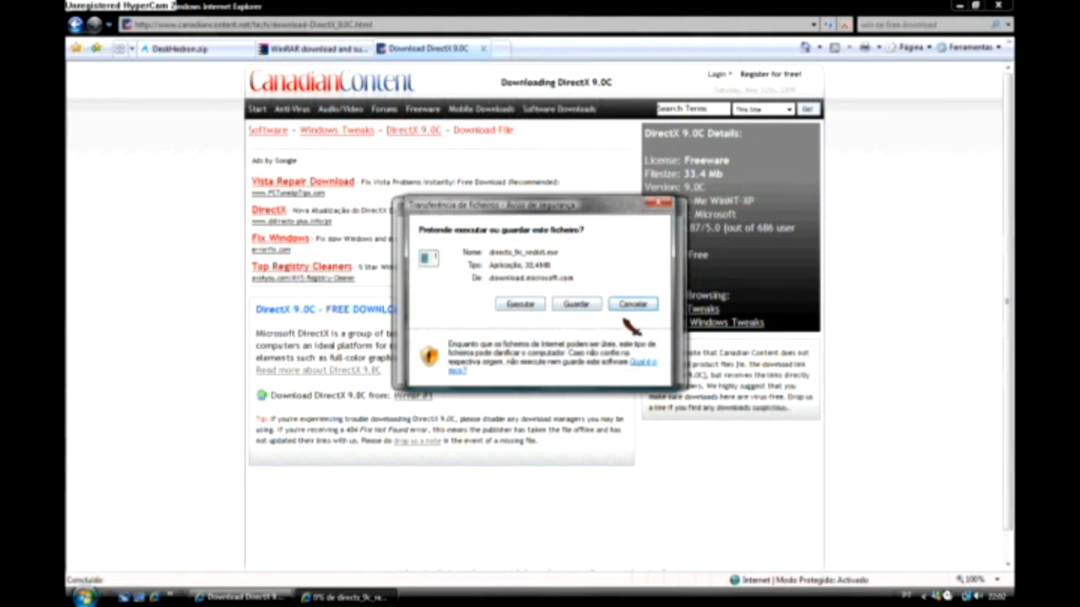
click(631, 304)
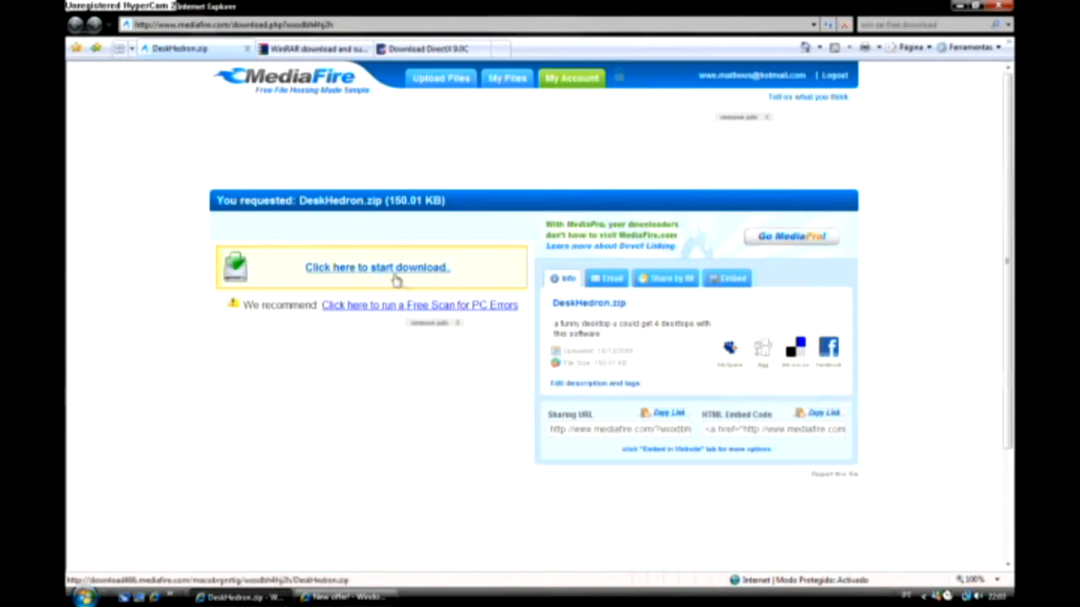
Download DeskHedron.zip from MediaFire and choose Abrir to open the archive directly.
click(378, 266)
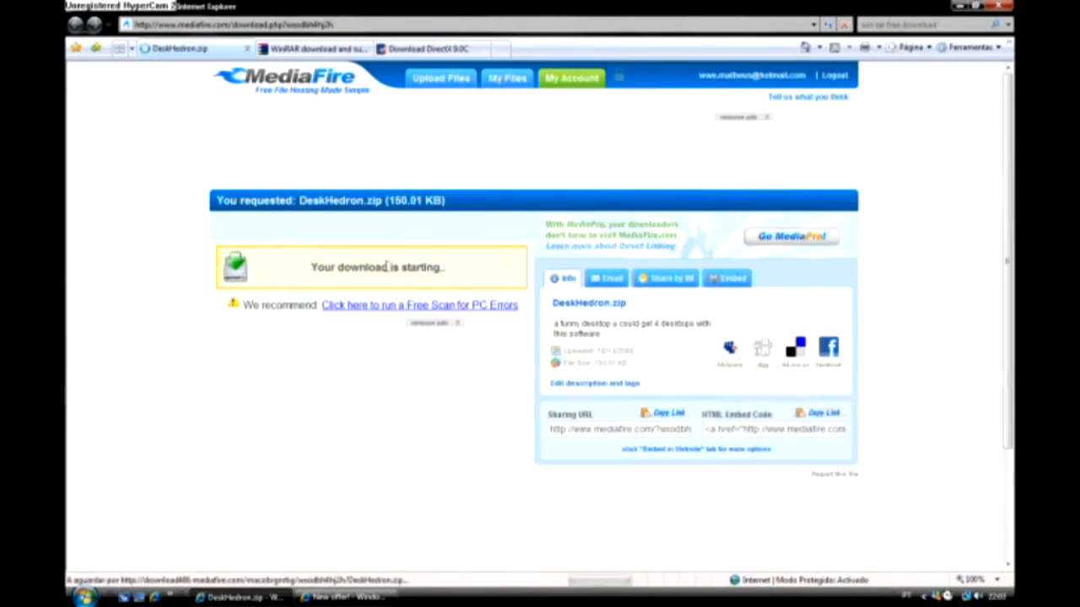
mouse_move(452, 266)
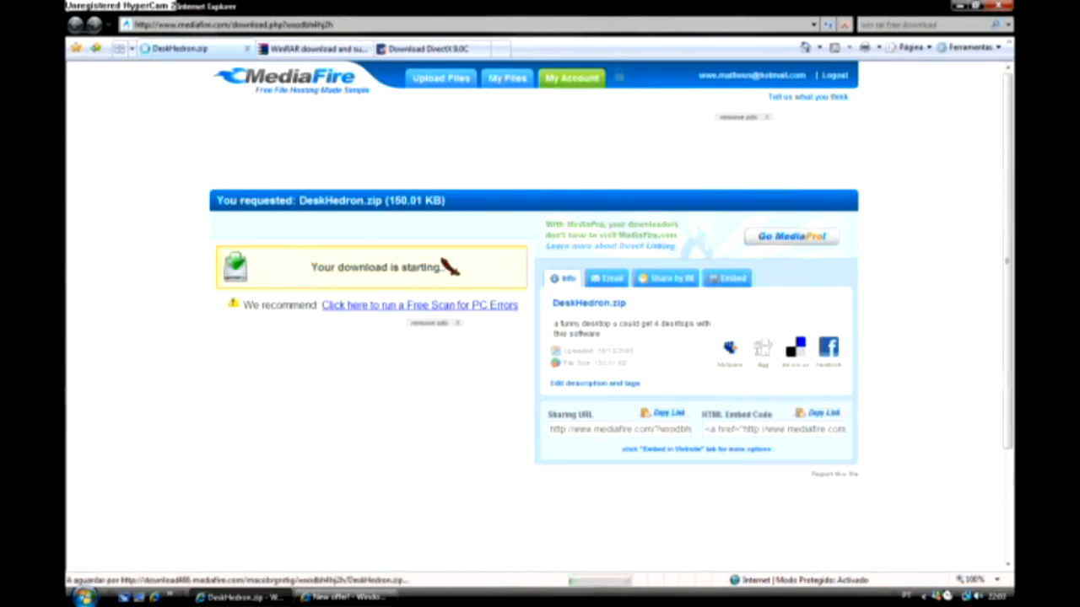
mouse_move(425, 337)
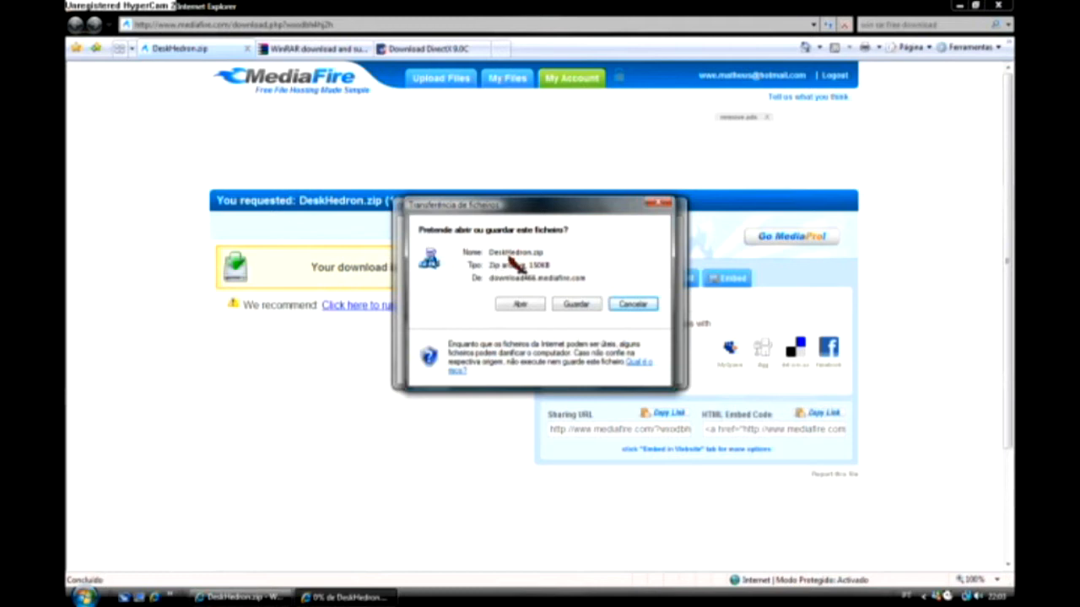
mouse_move(539, 278)
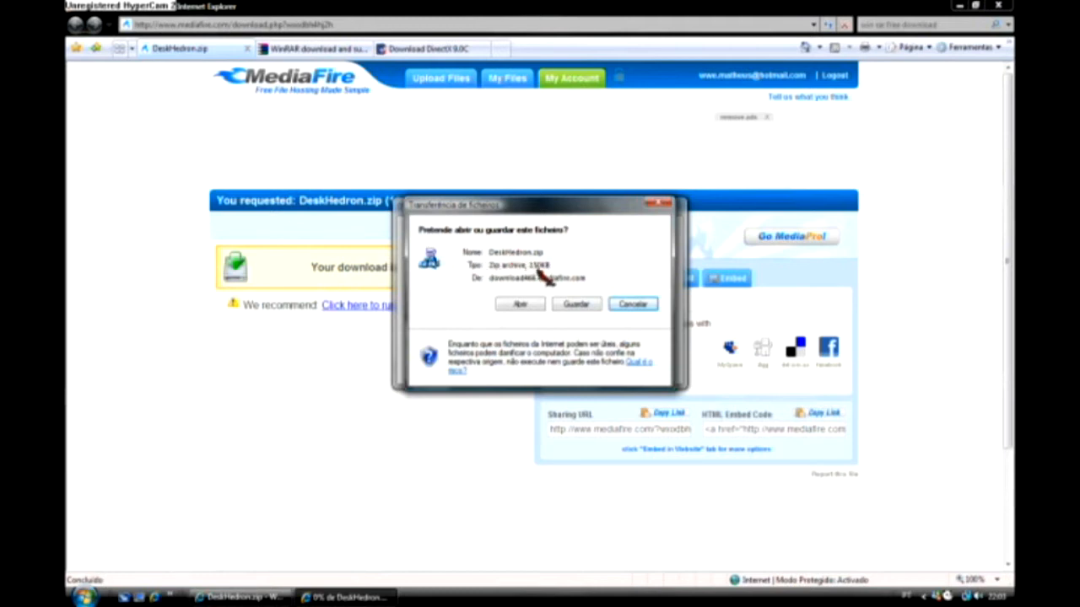
mouse_move(543, 290)
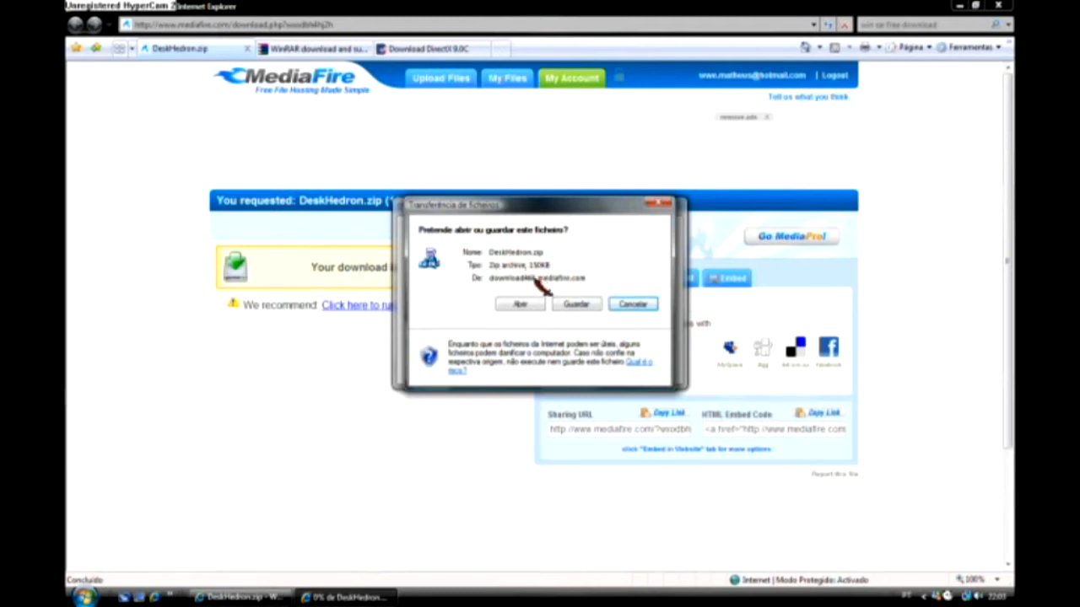
mouse_move(459, 283)
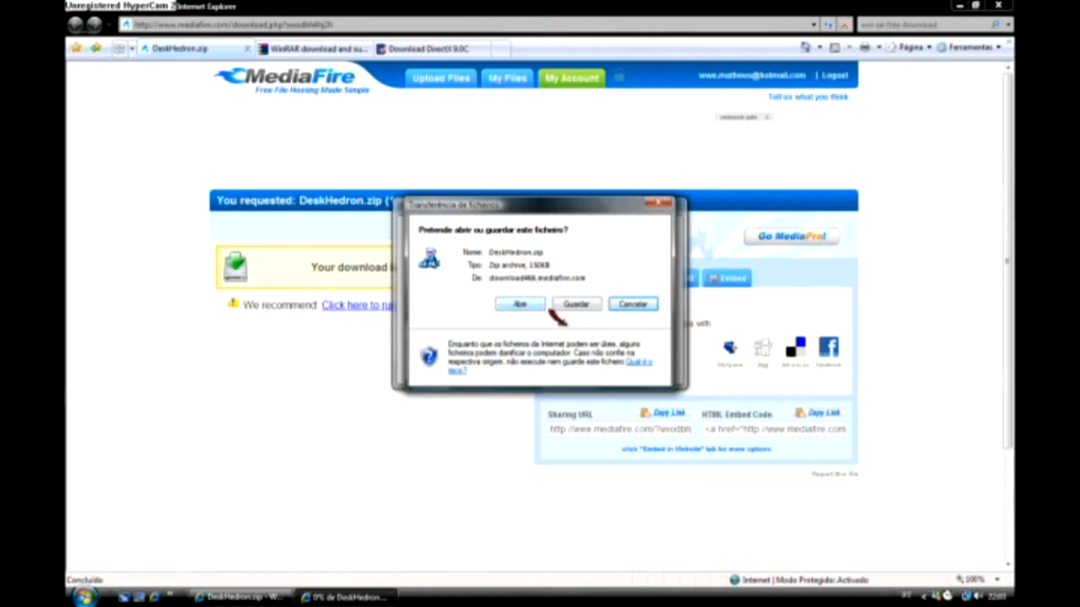
mouse_move(452, 245)
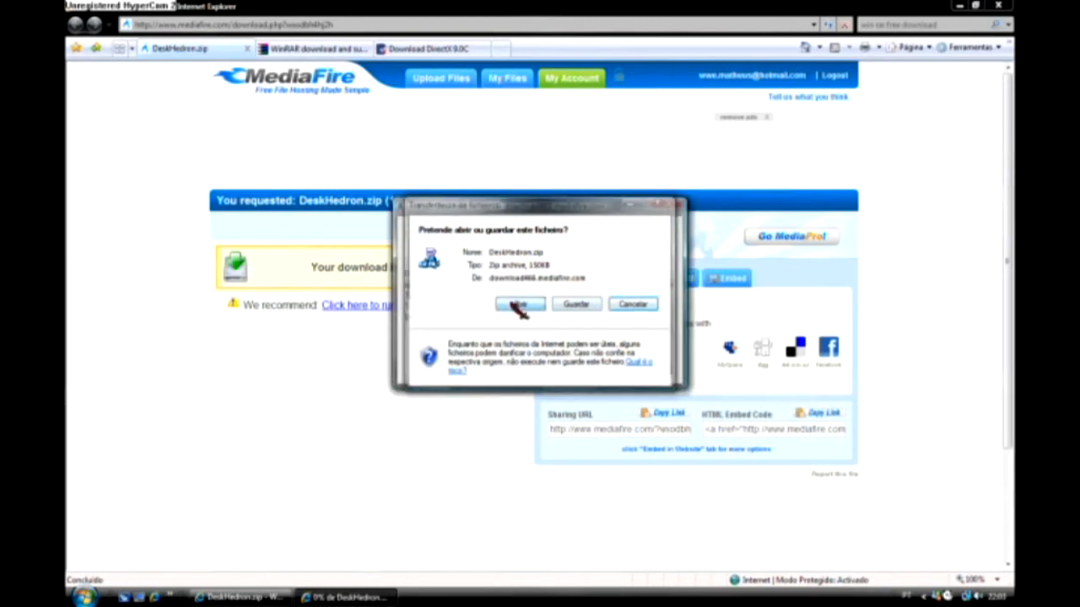
click(519, 303)
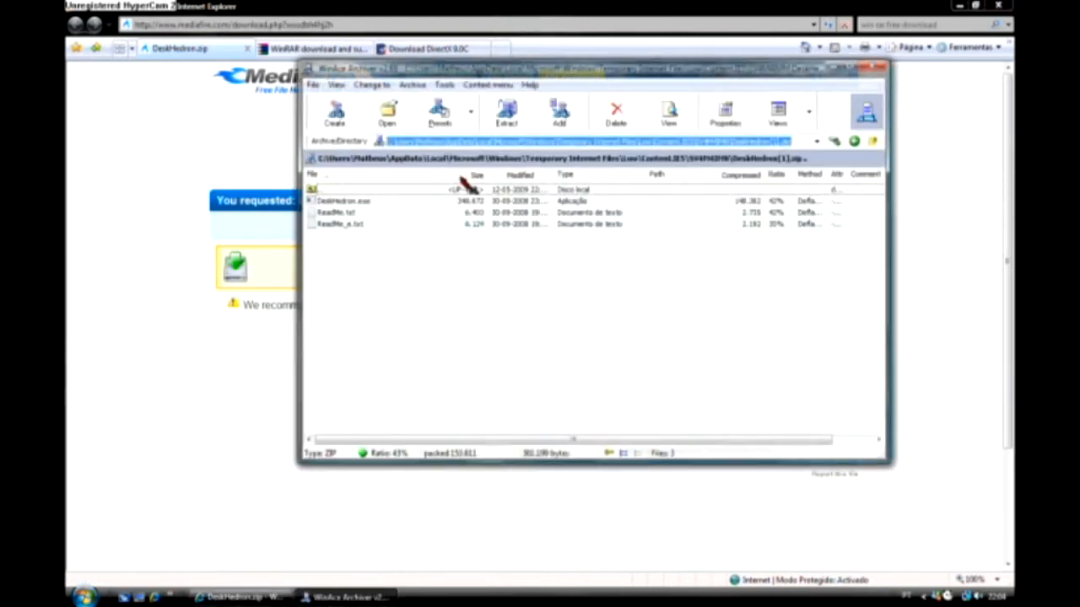
click(344, 201)
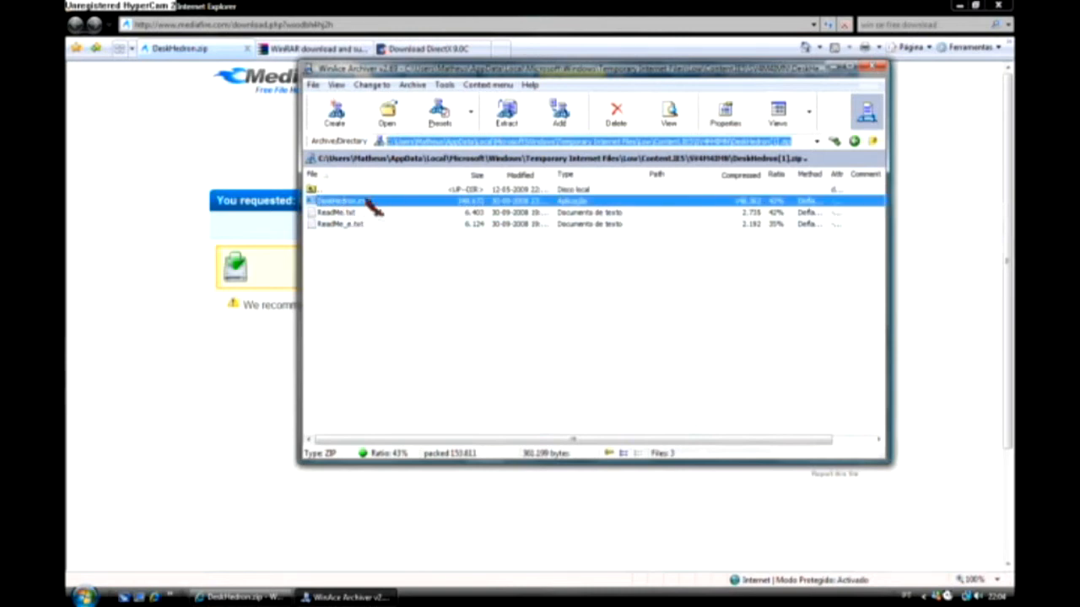
click(341, 225)
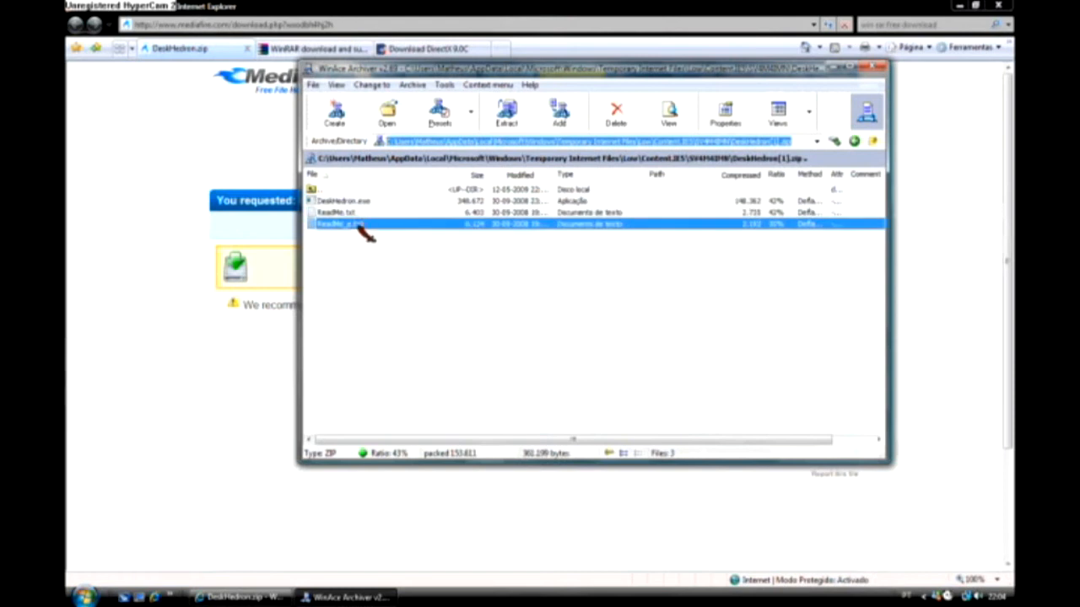
double_click(337, 212)
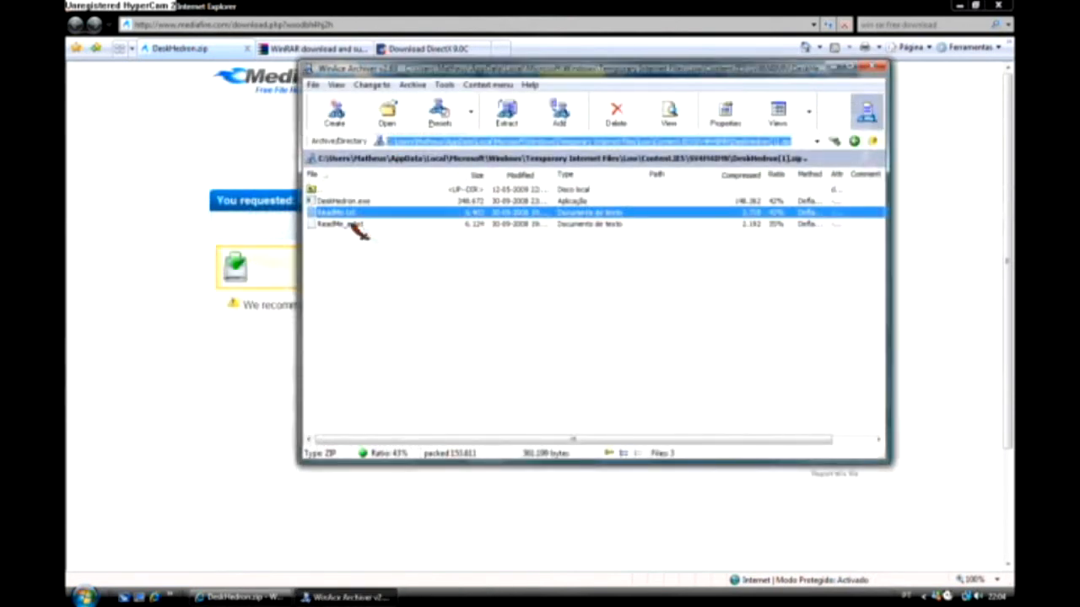
double_click(338, 212)
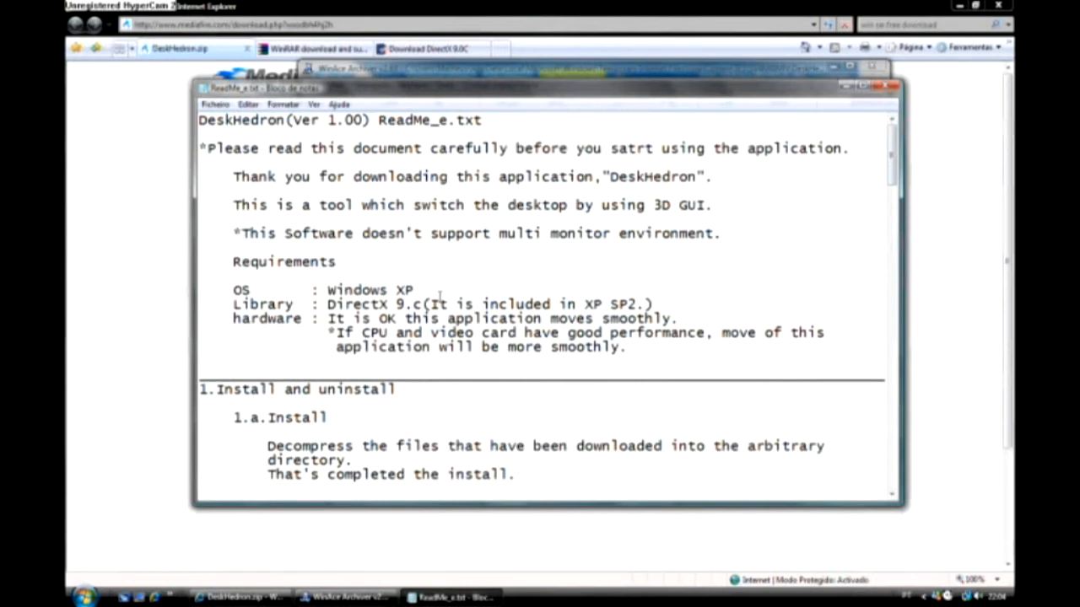
mouse_move(437, 296)
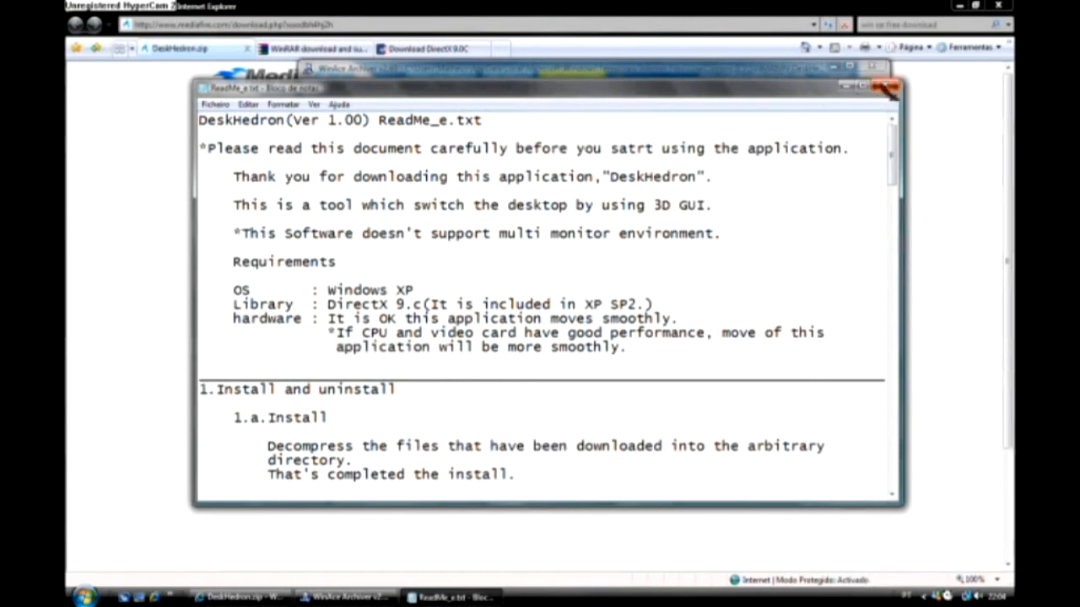
click(891, 87)
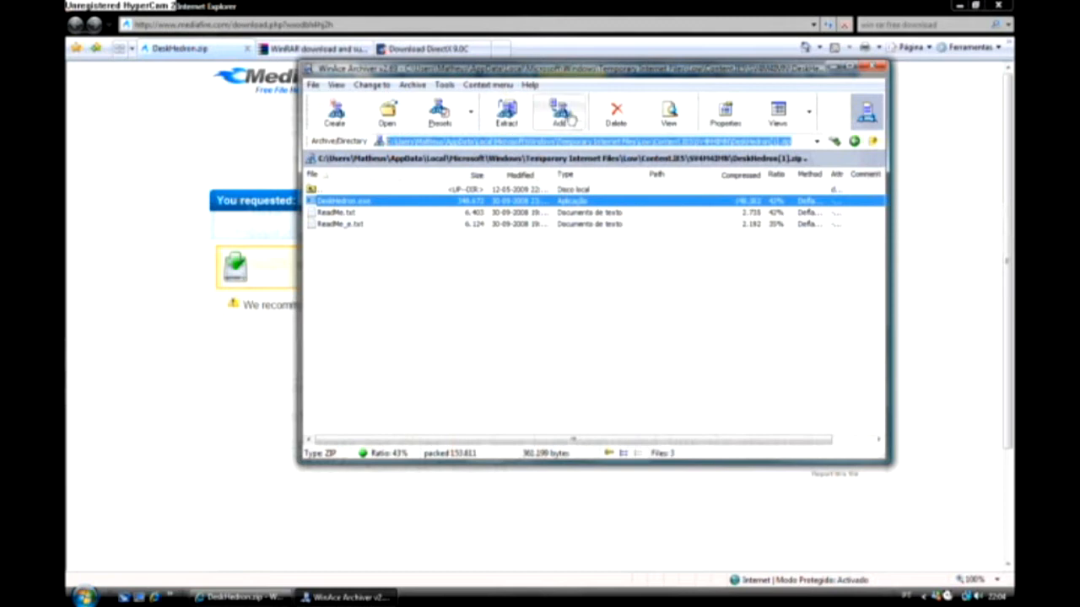
Extract DeskHedron.exe to the Desktop (Ambiente de trabalho) and confirm with OK.
click(506, 114)
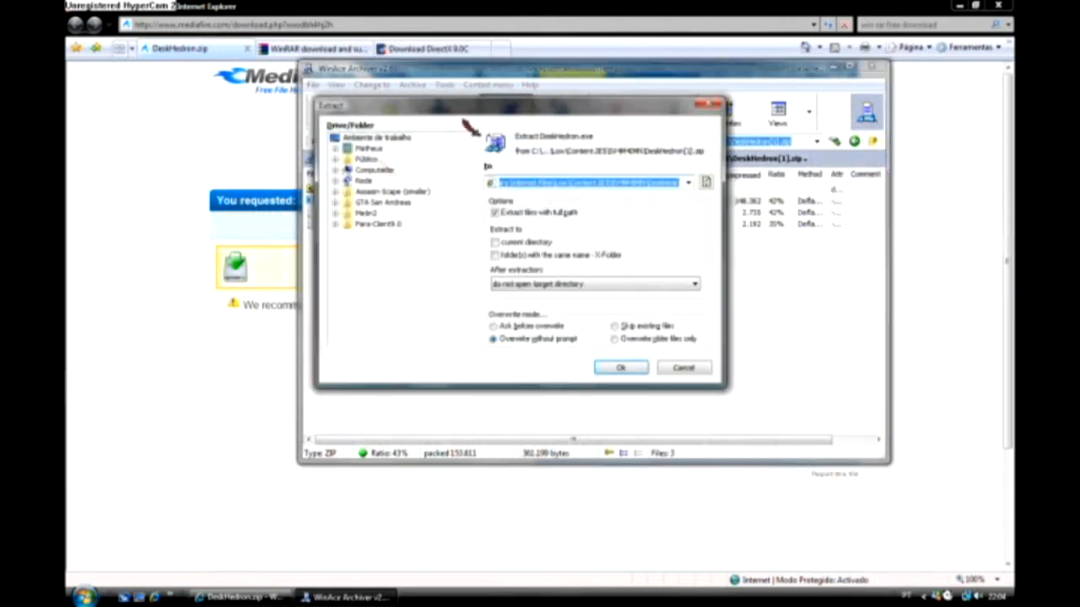
click(376, 138)
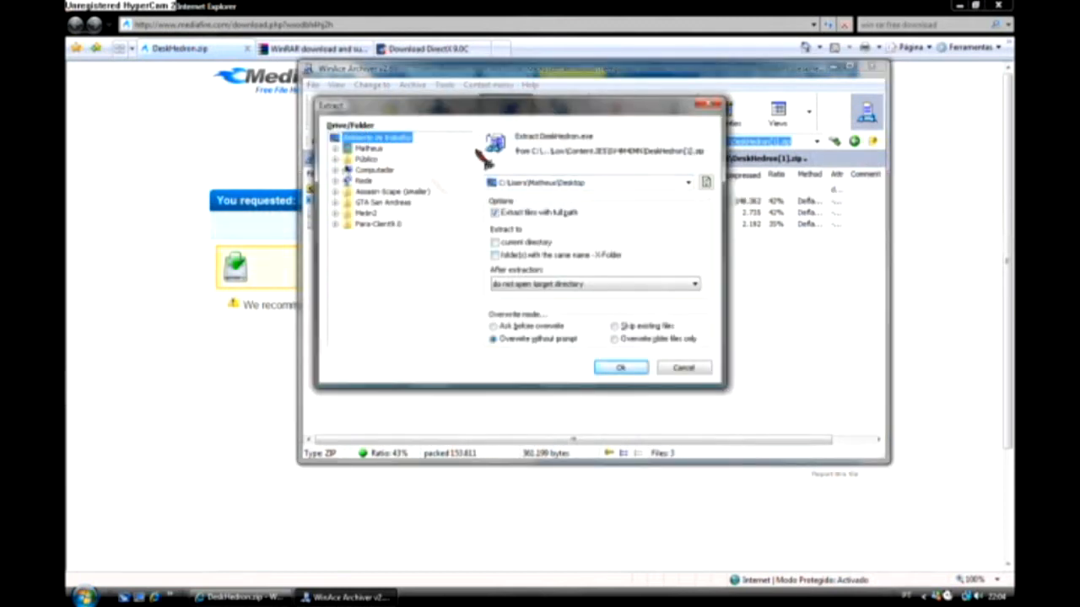
click(621, 368)
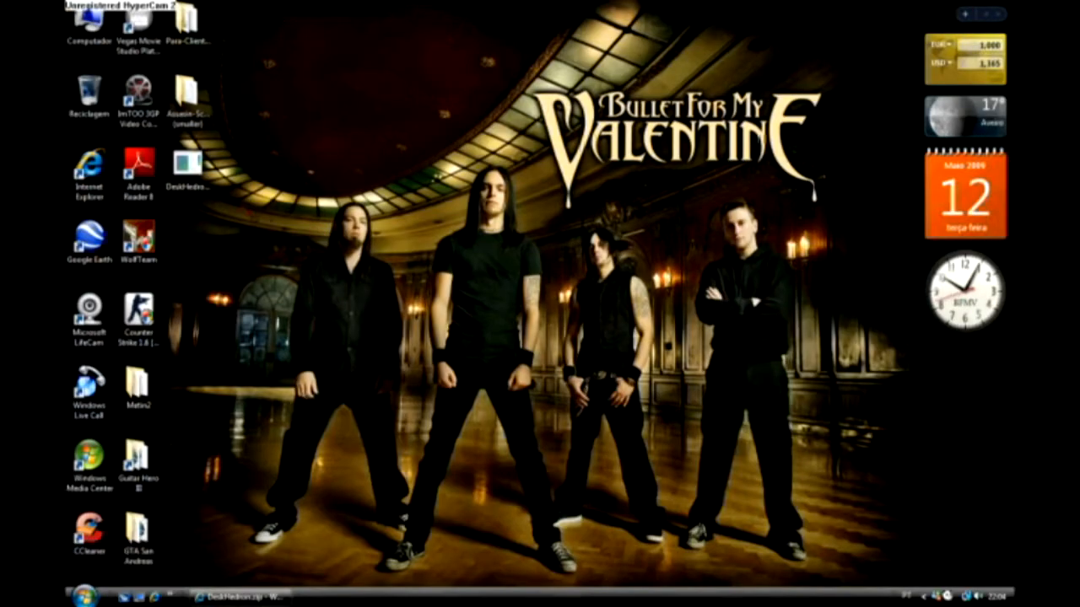
click(187, 160)
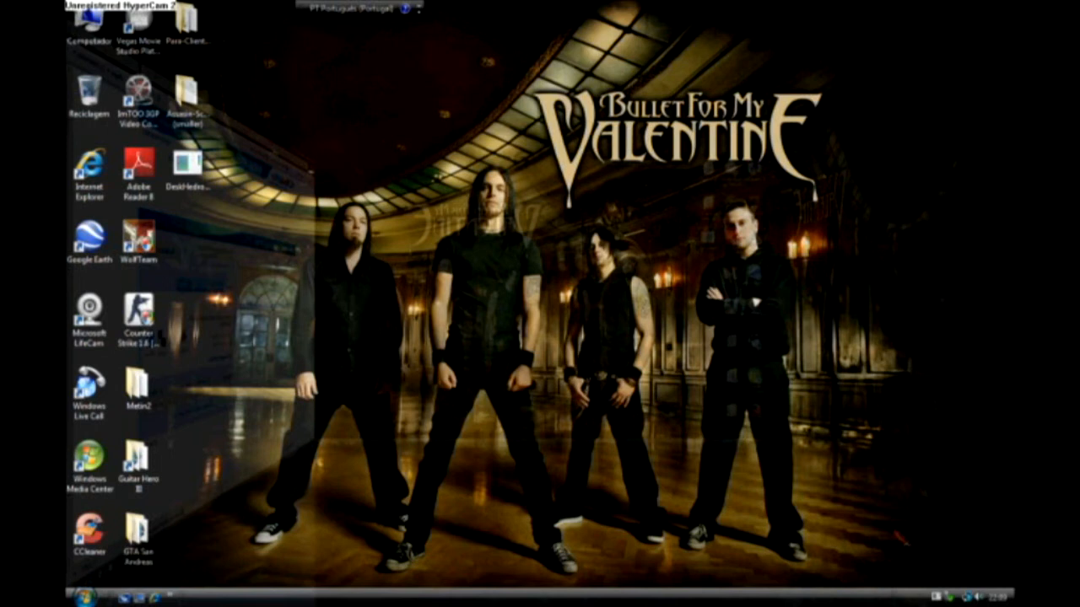
Launch DeskHedron from its desktop icon so the desktop appears in the 3D switching view.
double_click(88, 34)
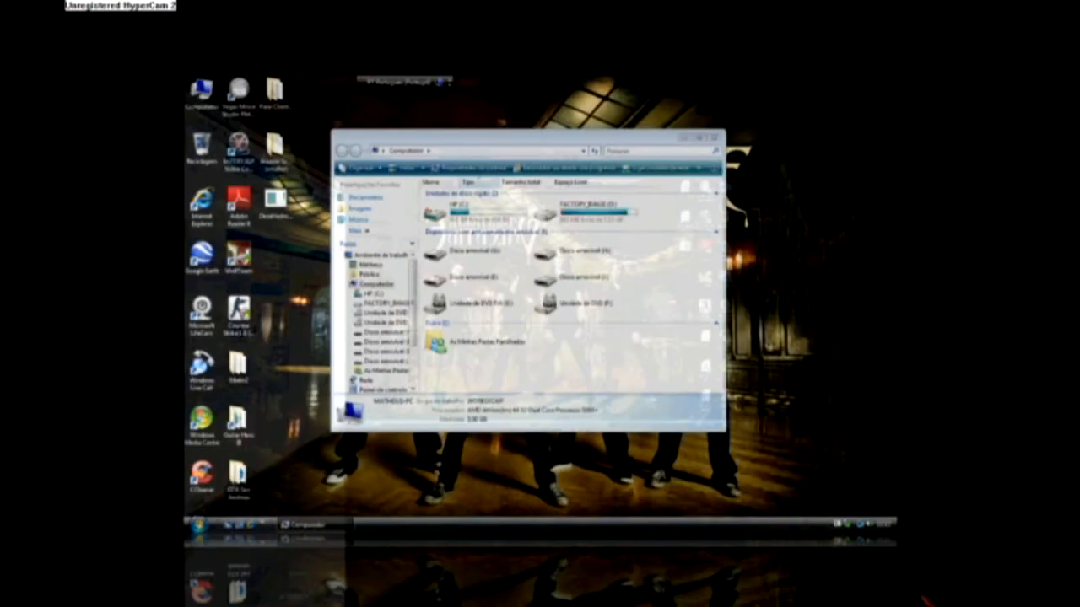